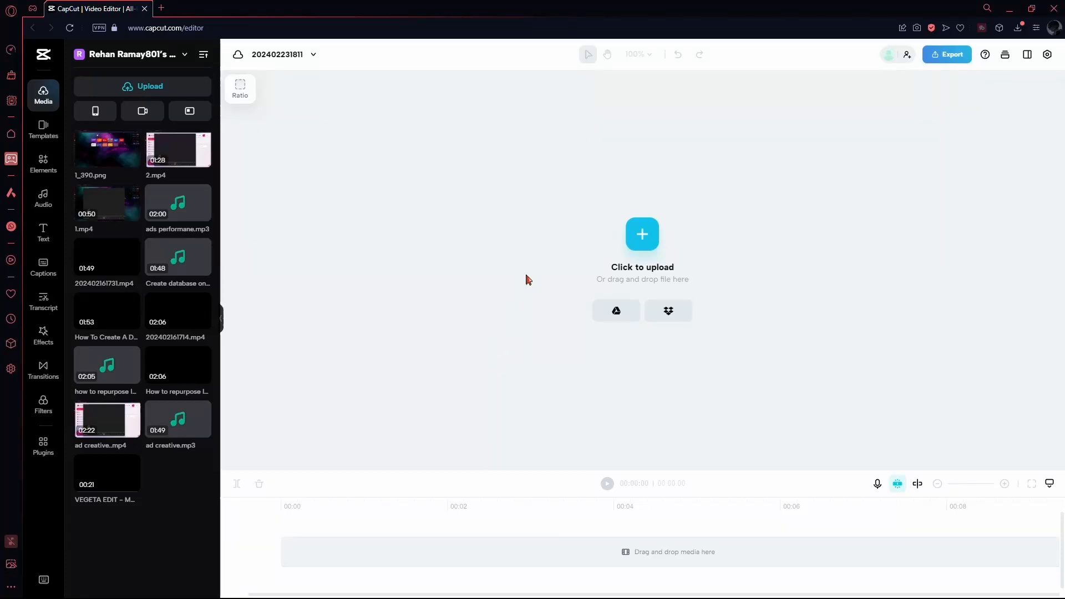
pyautogui.moveTo(494, 324)
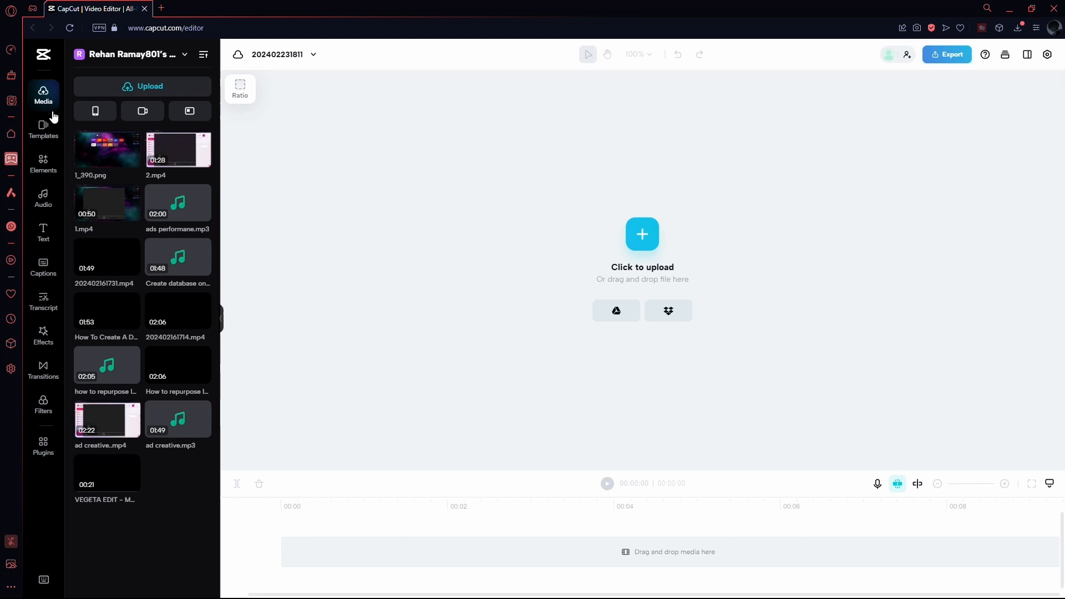
# Show the Templates library in the sidebar and scroll through its category thumbnails
pyautogui.click(44, 129)
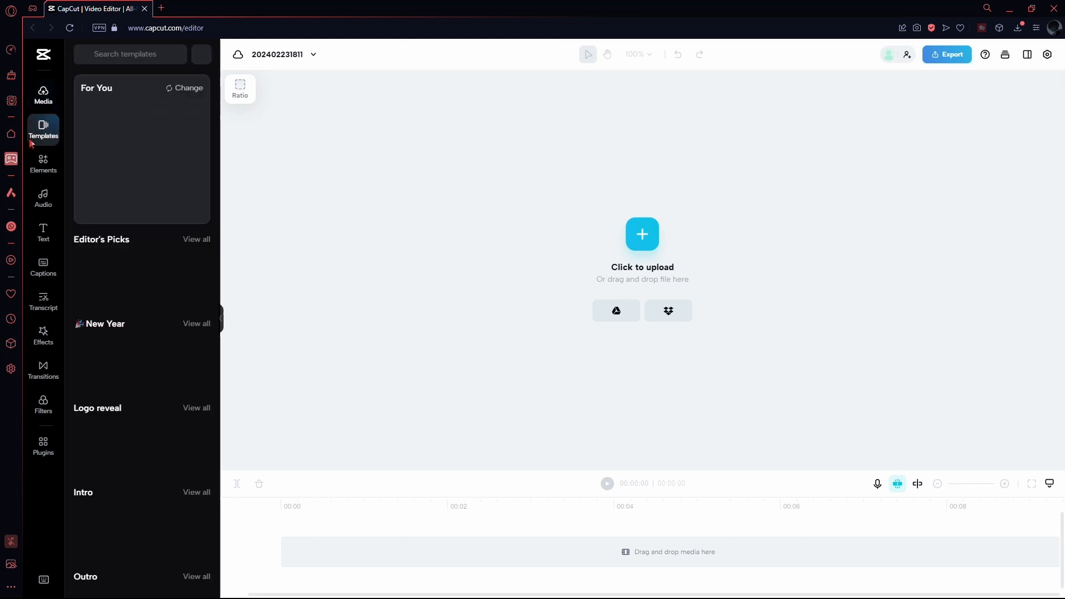
pyautogui.click(43, 129)
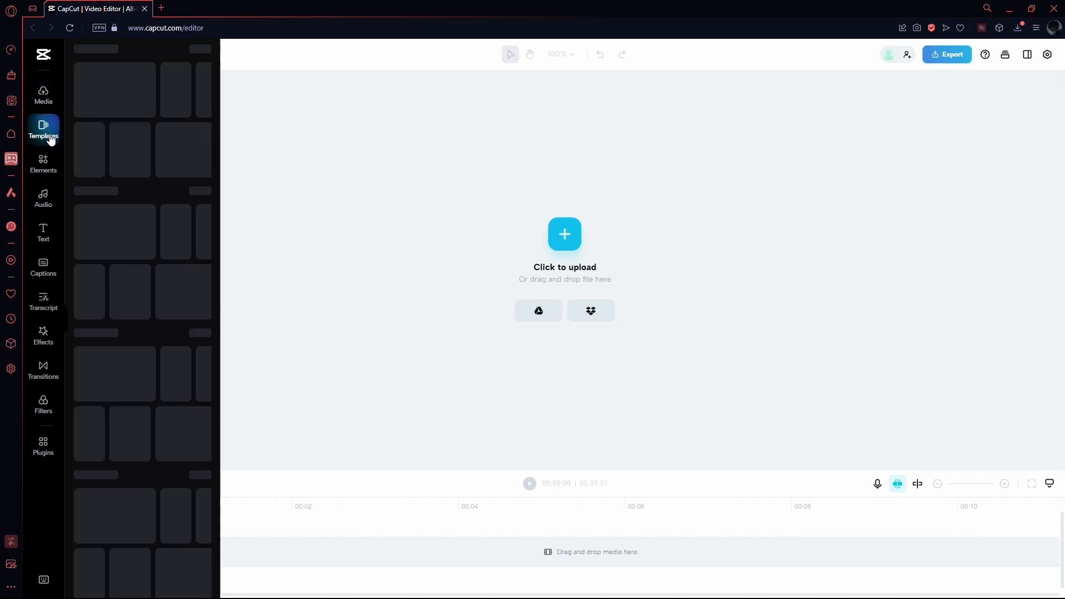
pyautogui.click(44, 129)
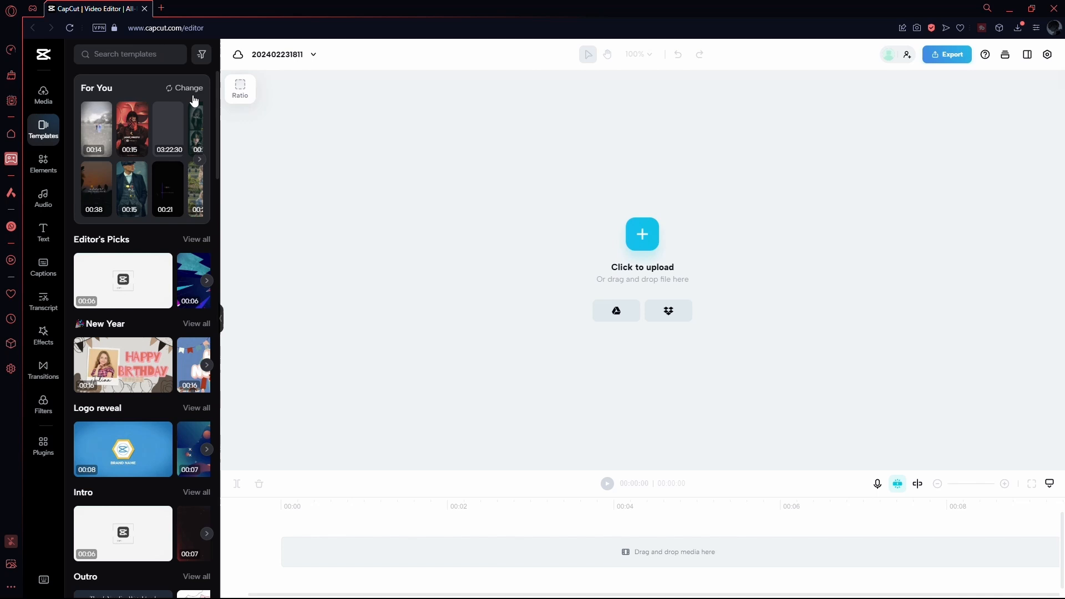
pyautogui.scroll(-3)
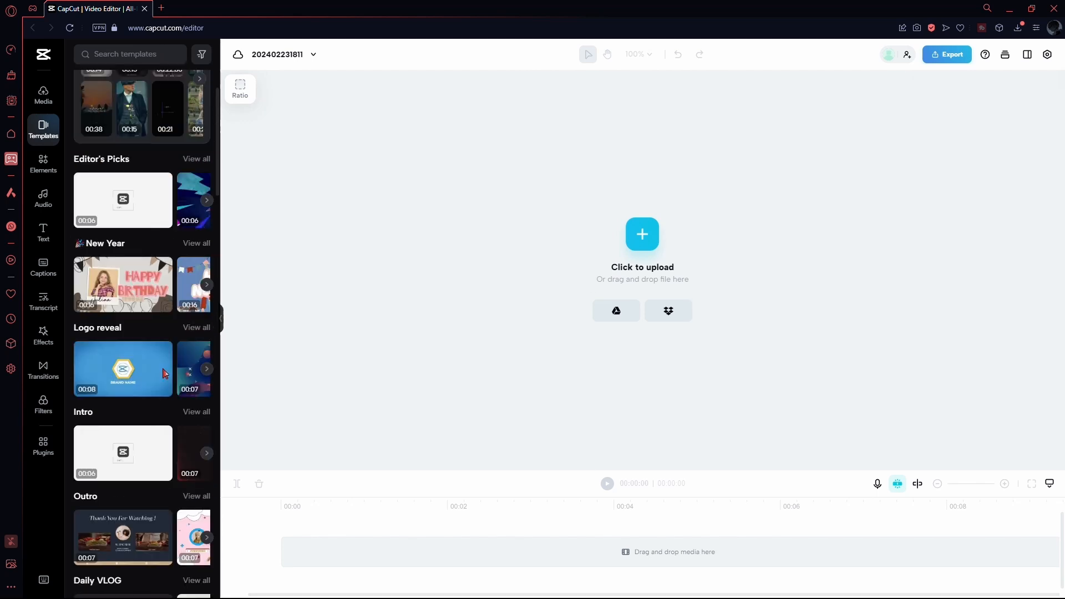
# Search the templates for 'tiktok' and pick the 'tiktok edit video' suggestion
pyautogui.click(129, 55)
pyautogui.write('tiktok')
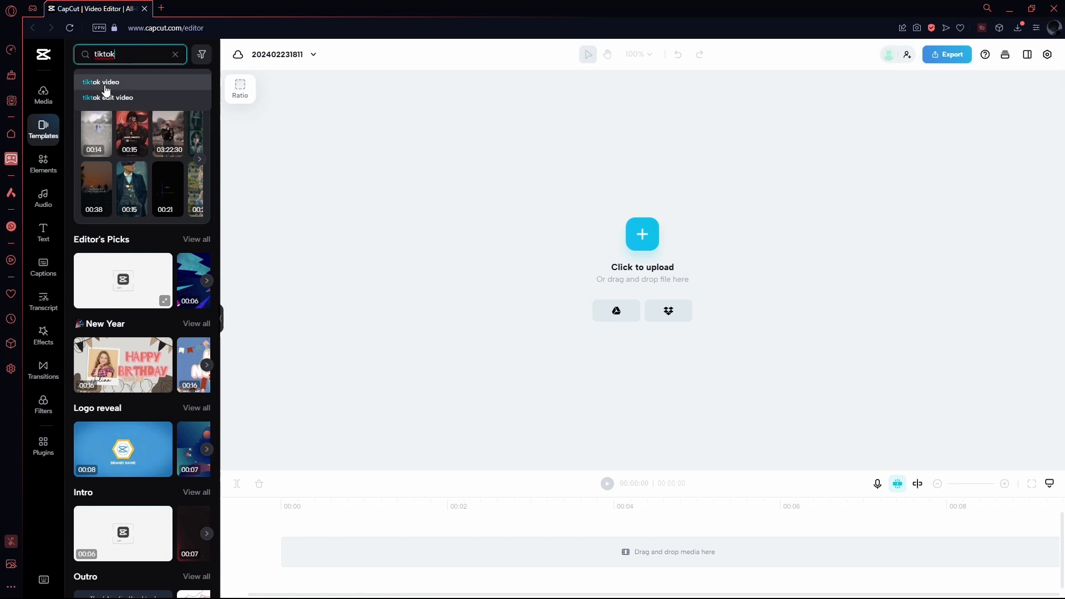
pyautogui.moveTo(117, 97)
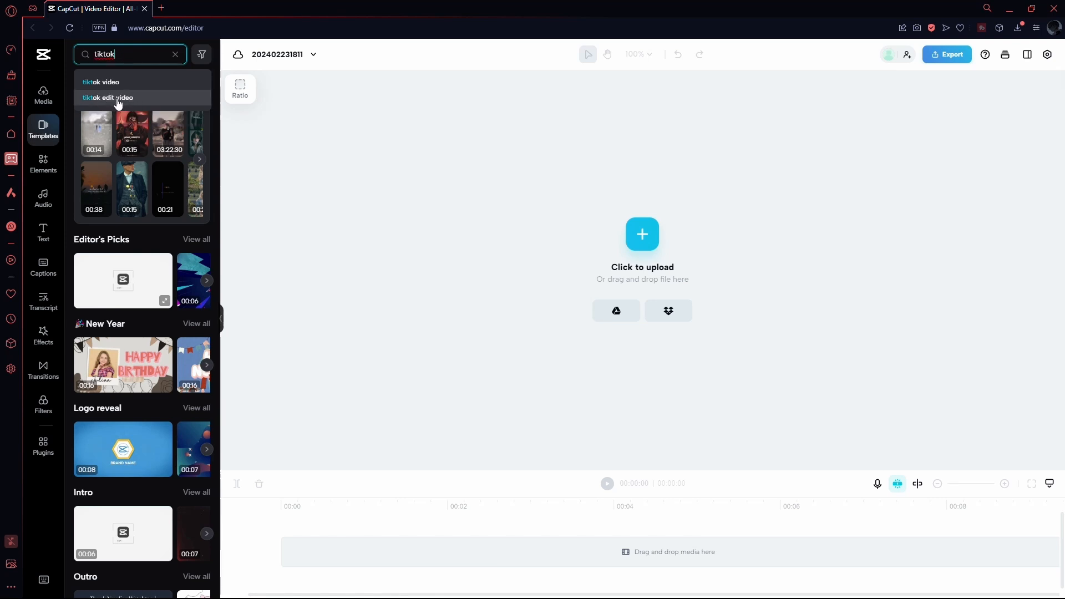
pyautogui.click(107, 98)
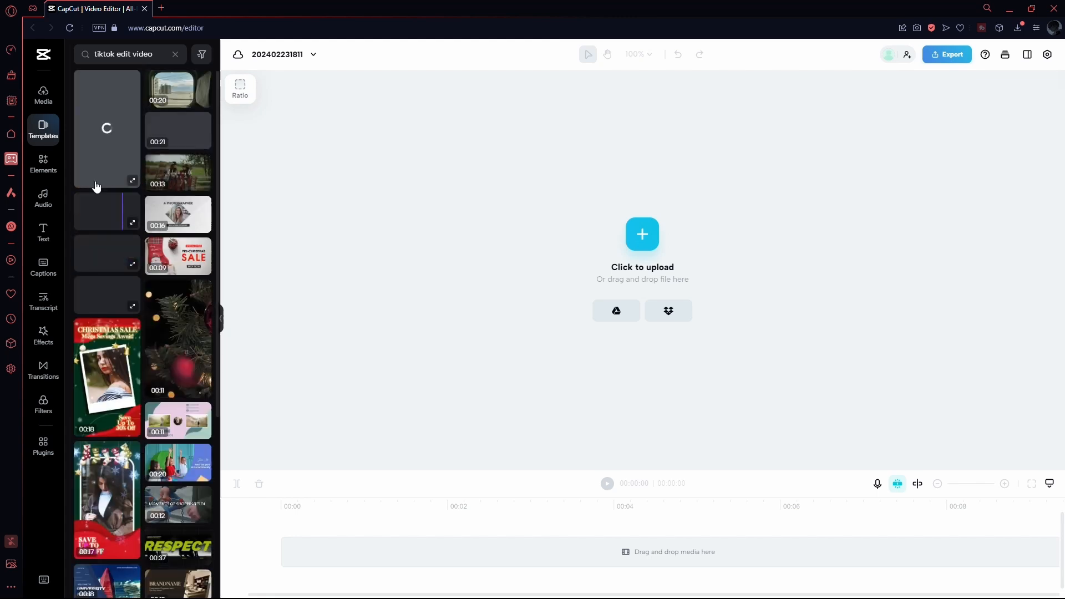
pyautogui.scroll(-3)
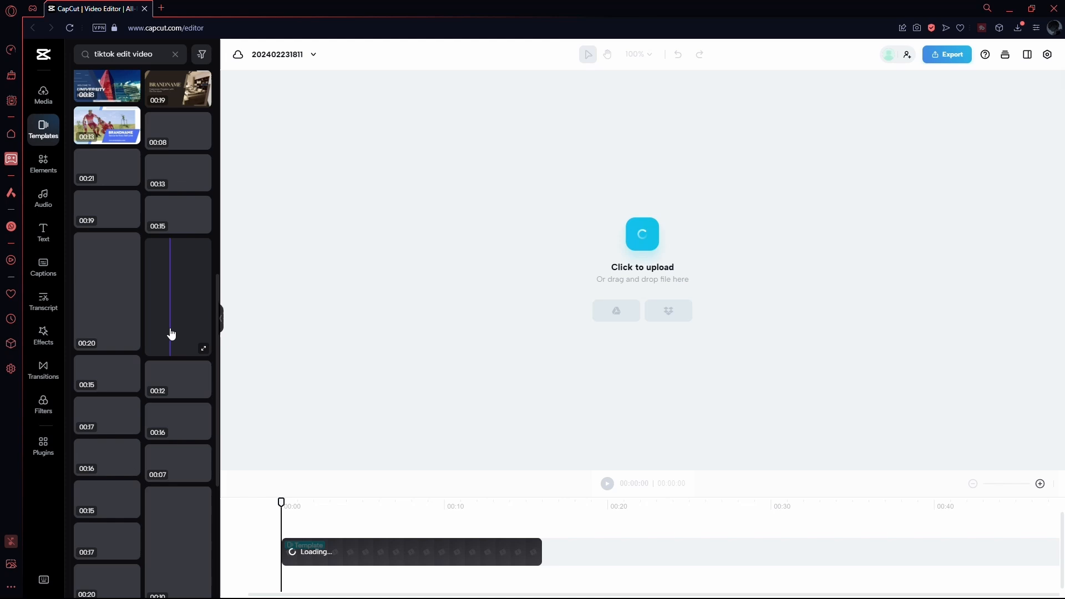
pyautogui.moveTo(333, 500)
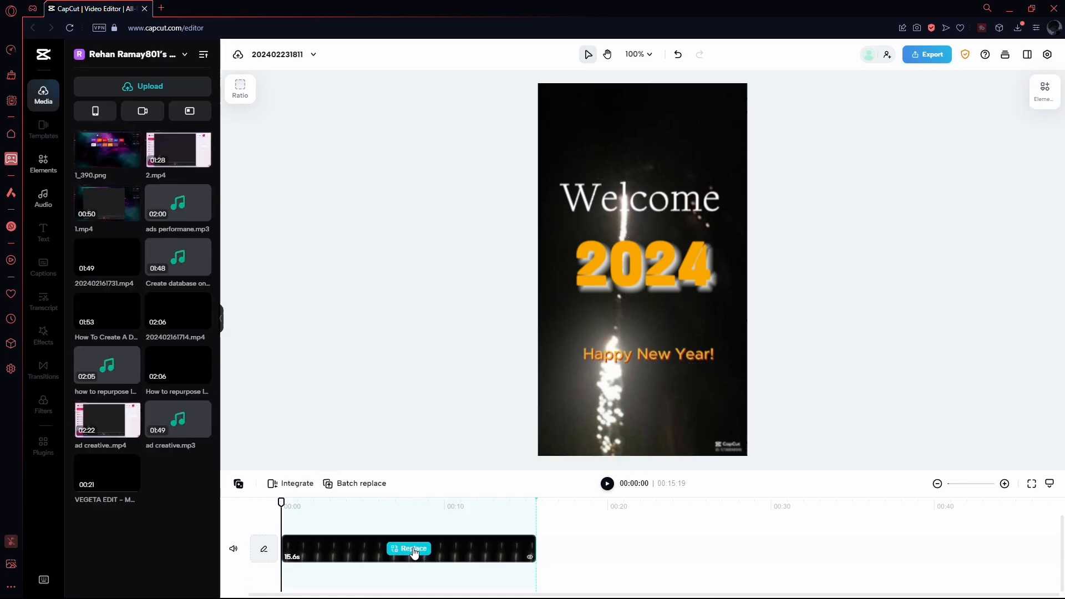
pyautogui.click(409, 548)
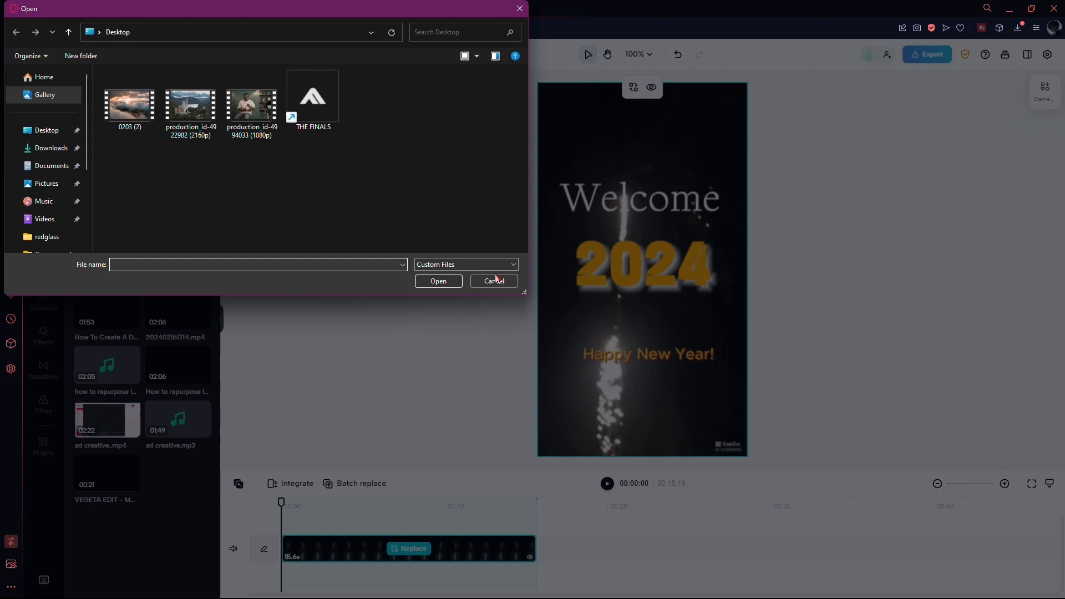
pyautogui.click(493, 281)
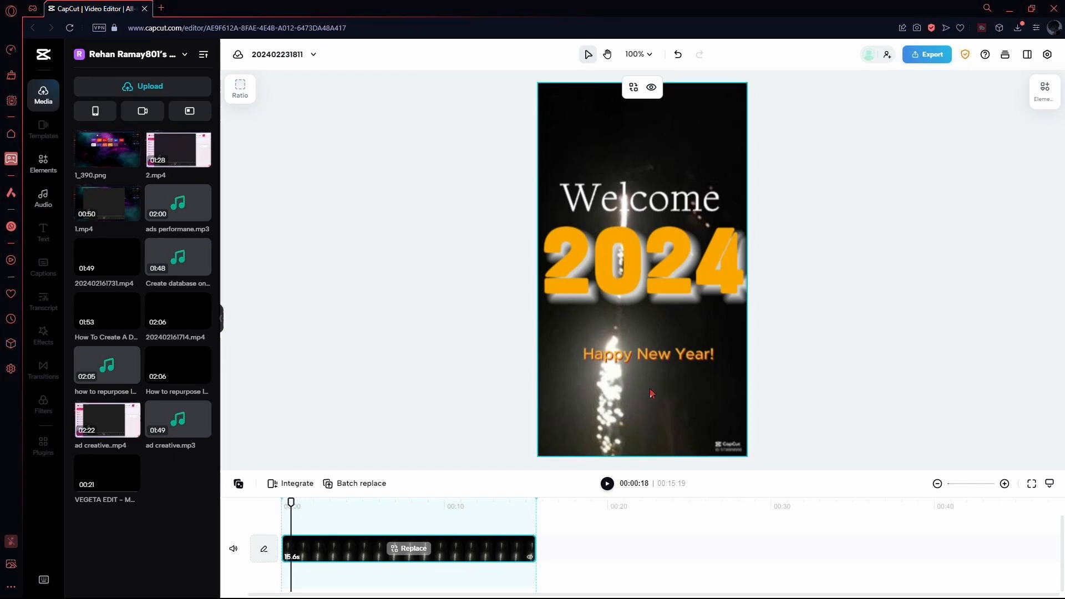
# Play the 'Welcome 2024' template for about one second, then pause it
pyautogui.click(605, 482)
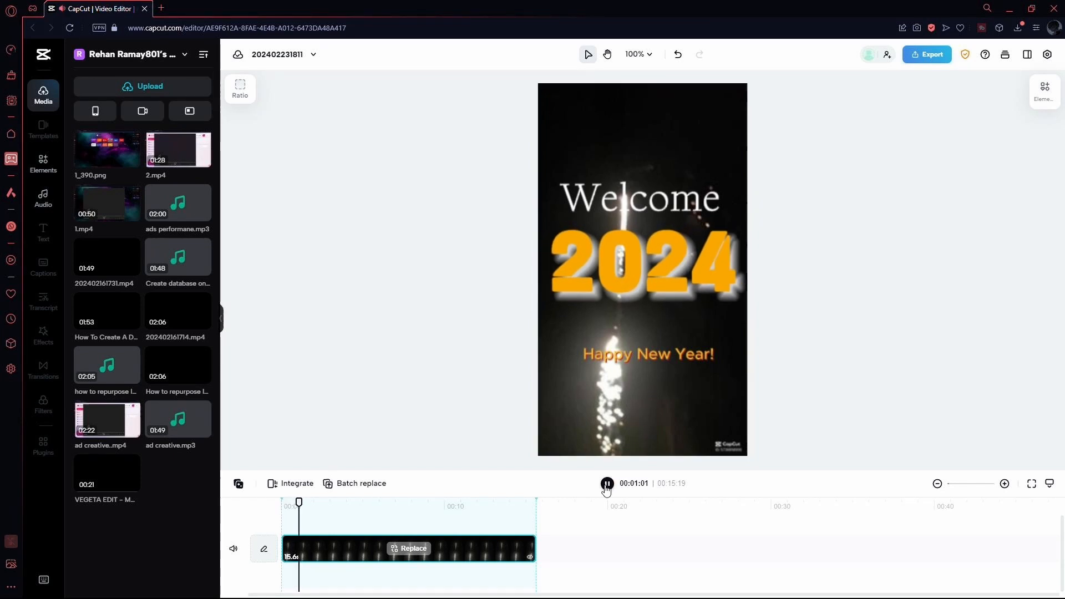
pyautogui.click(605, 484)
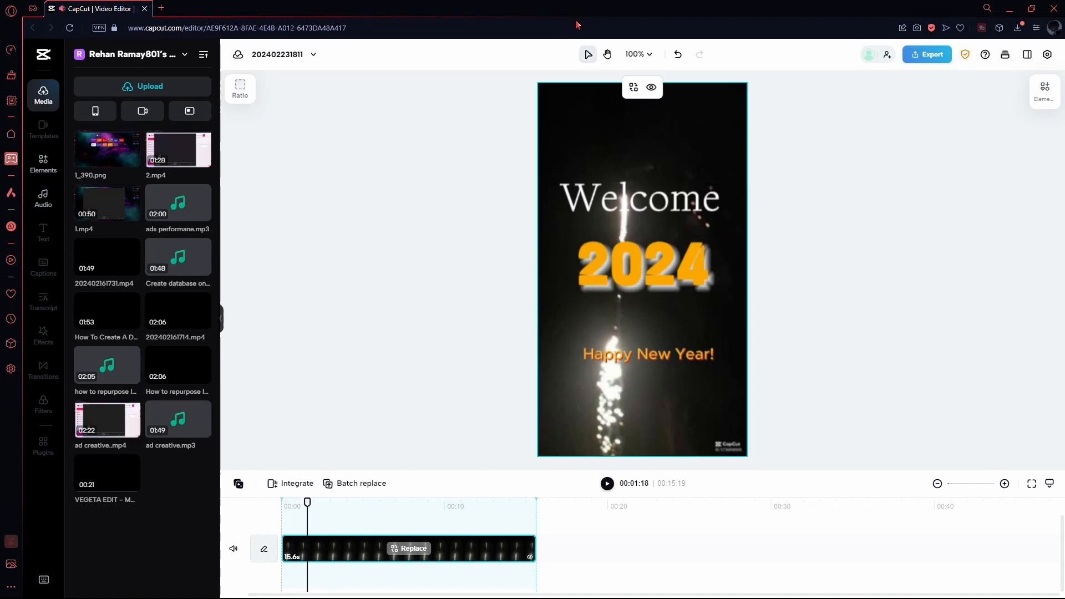